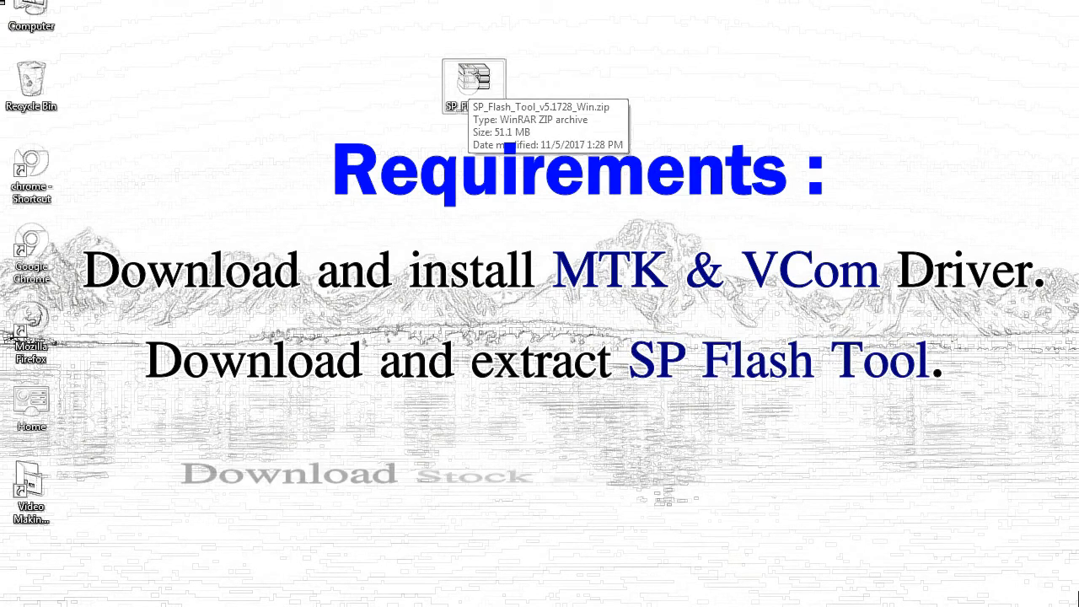
- Extract SP_Flash_Tool_v5.1728_Win.zip onto the desktop with WinRAR's Extract Here
right_click(473, 85)
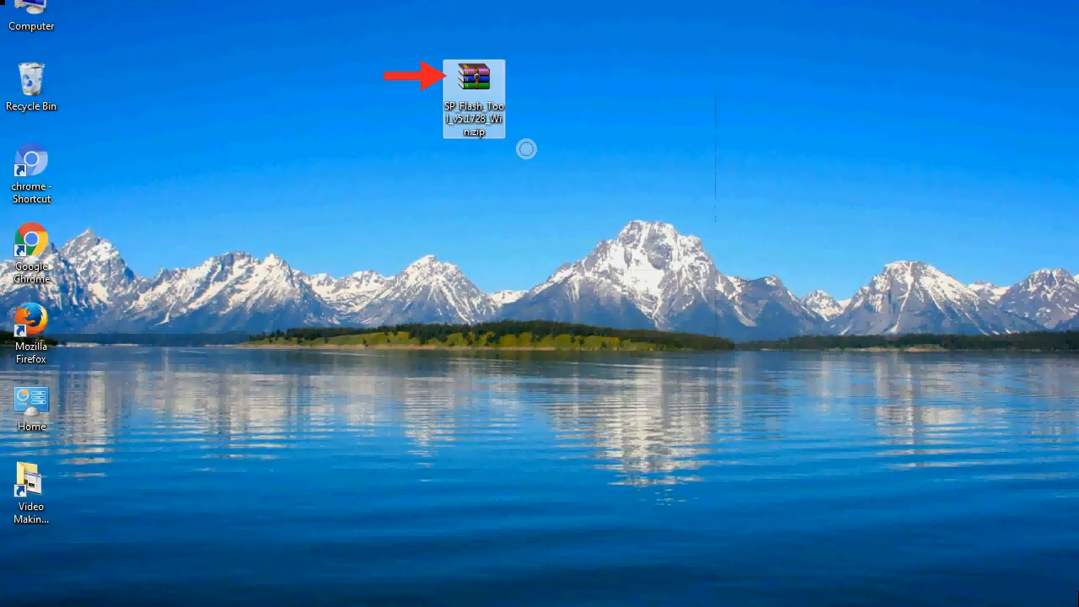
double_click(474, 74)
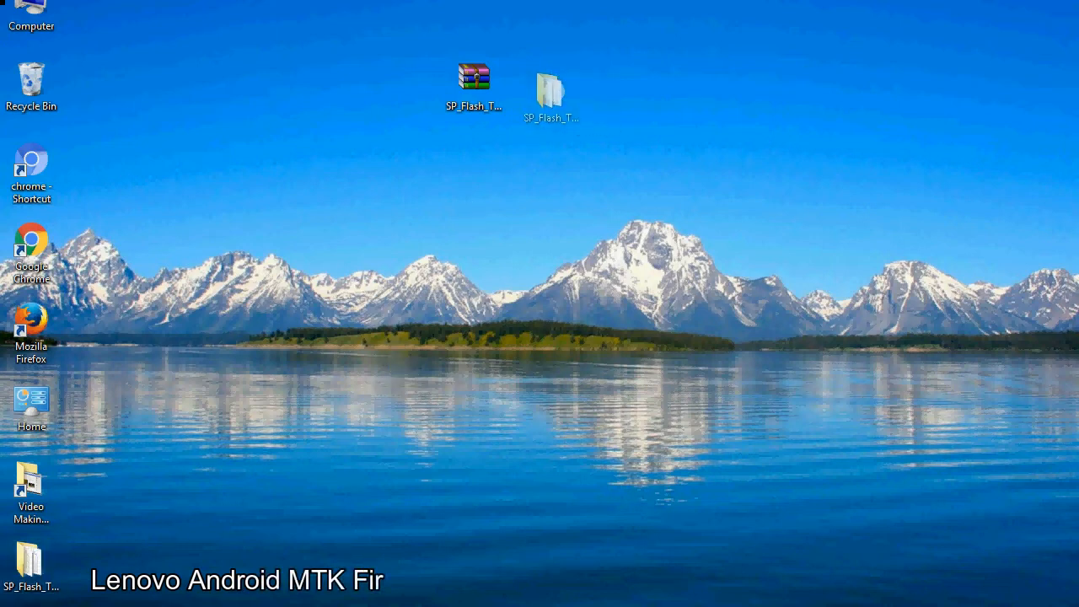
- Open the extracted SP_Flash_Tool_v5.1728_Win folder and run flash_tool.exe
click(550, 89)
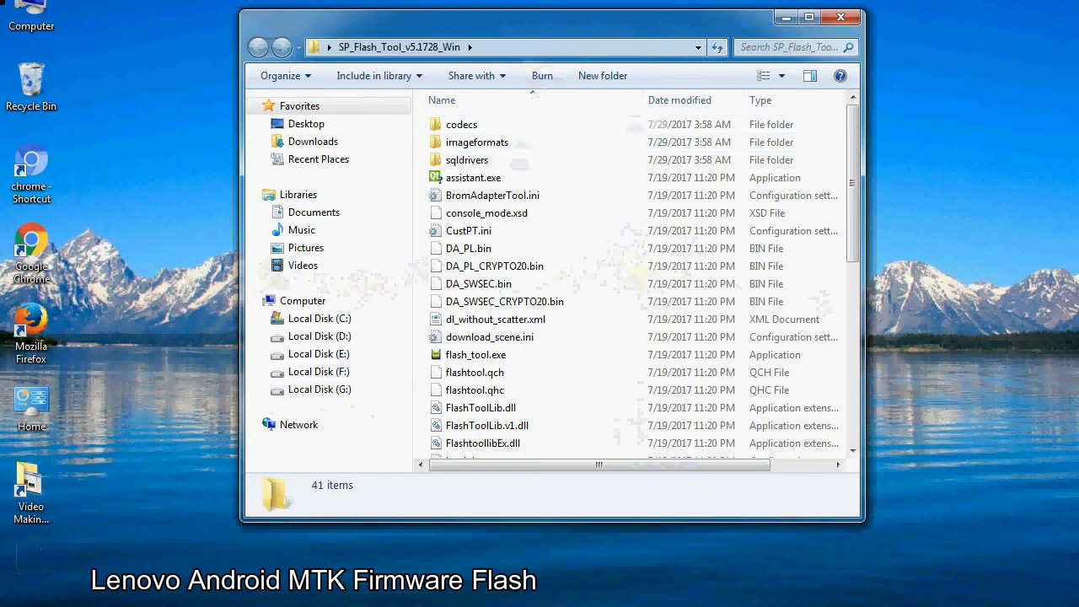
scroll(down, 3)
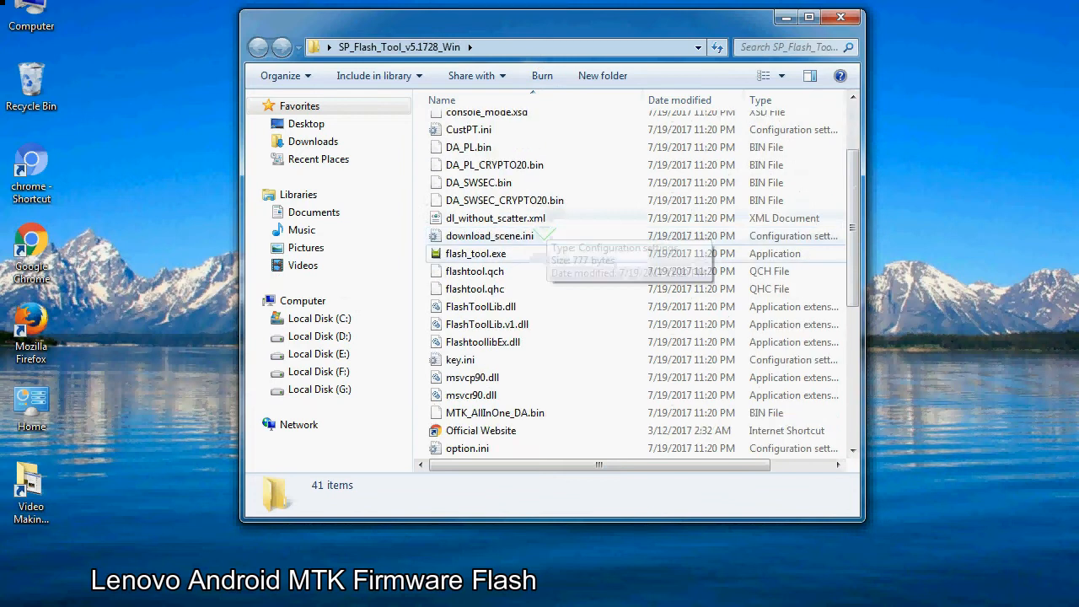
right_click(475, 253)
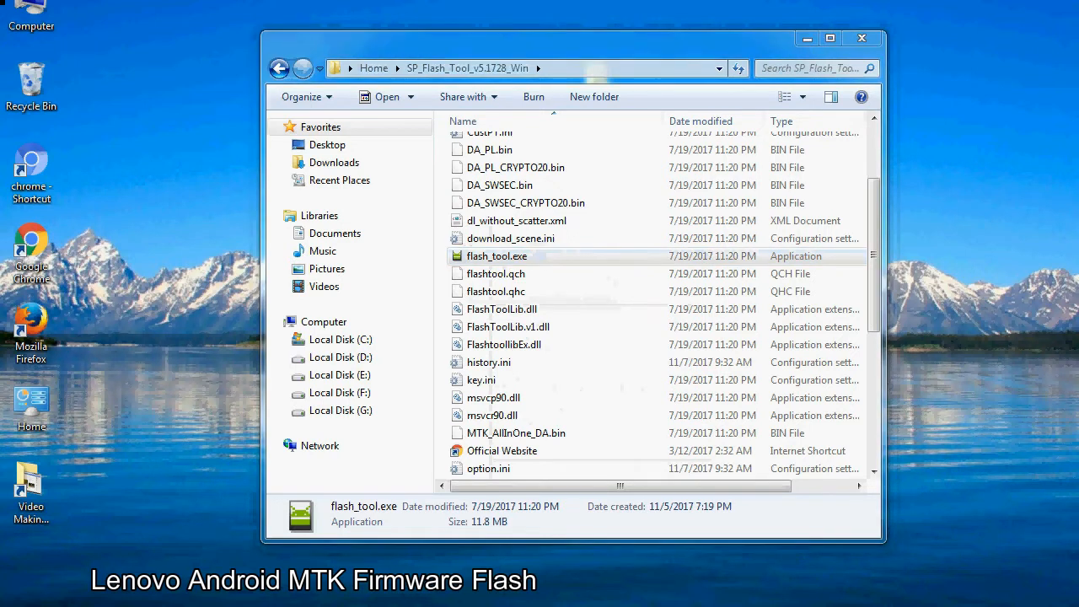
double_click(496, 255)
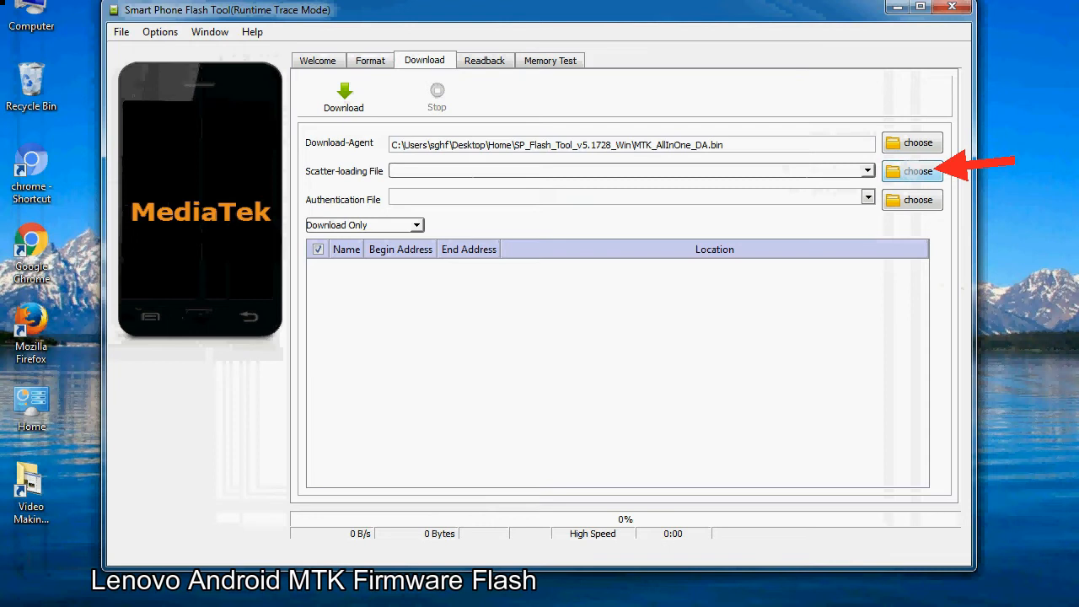
- Open the Scatter-loading File chooser on the Download tab
click(918, 171)
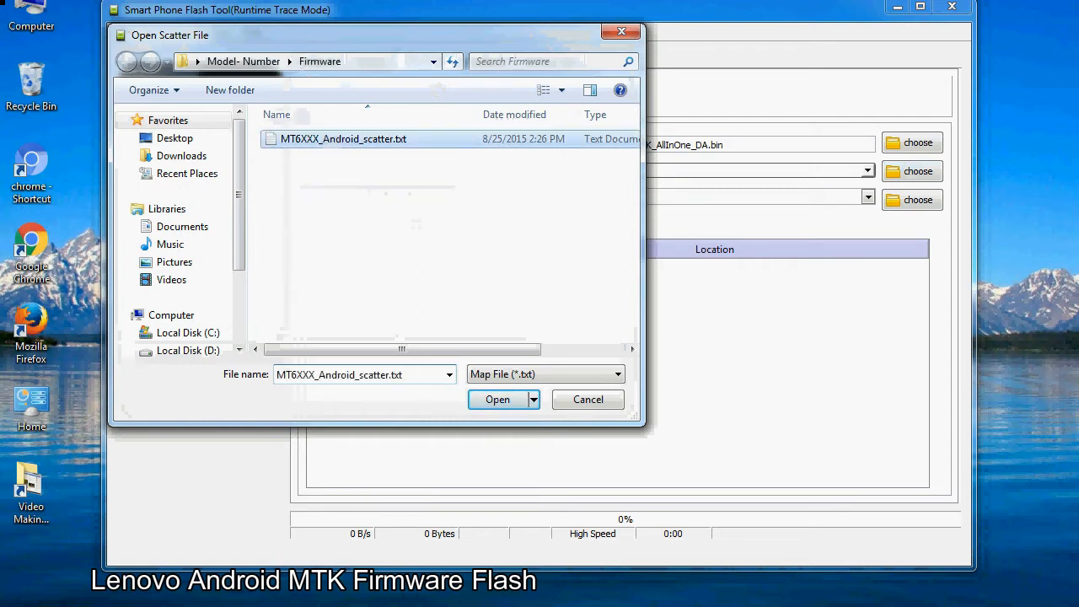
- Load MT6XXX_Android_scatter.txt so partitions PRELOADER through USRDATA appear checked
click(496, 398)
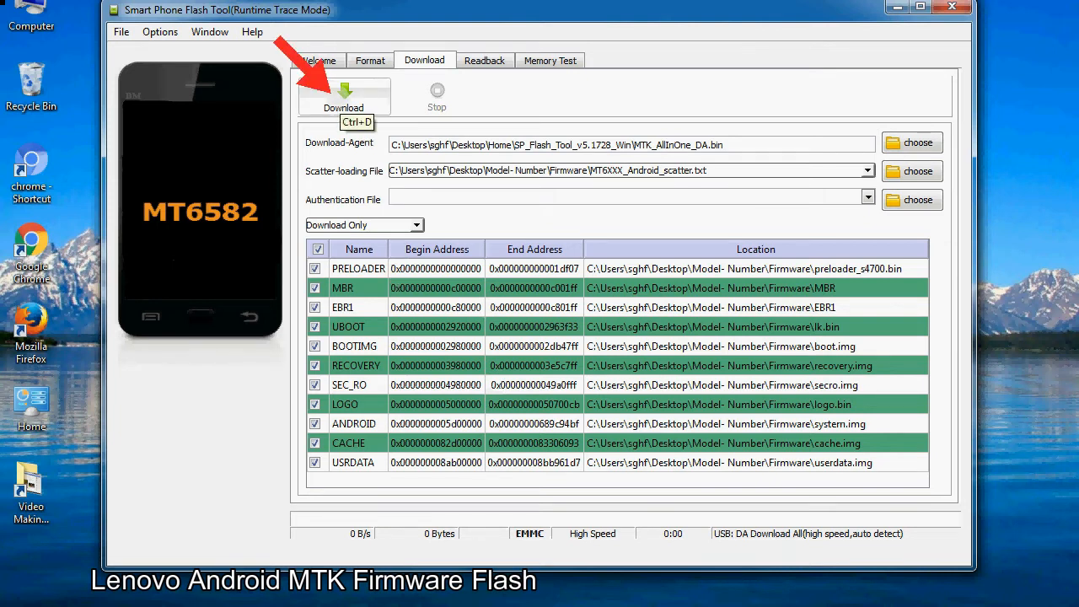
- Start downloading all checked MT6582 partitions to the phone
click(343, 95)
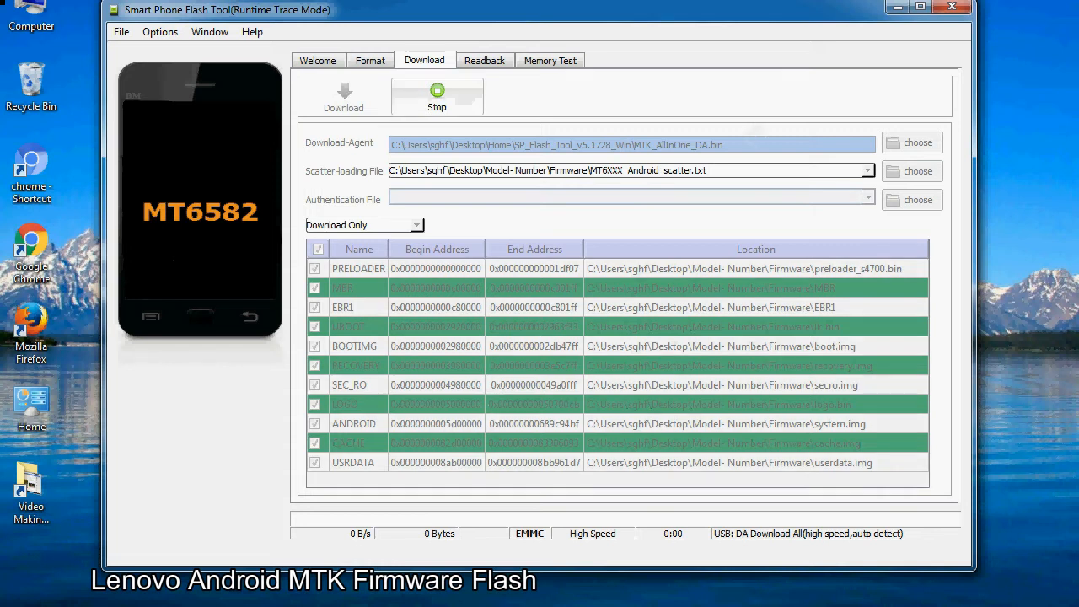